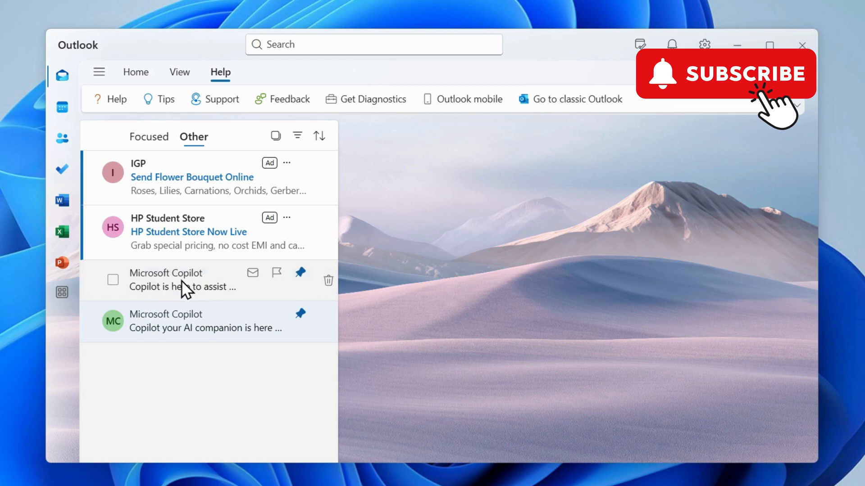
Open the Microsoft Copilot 'Copilot is here to assist you' email and show the Home ribbon commands.
{"action": "left_click", "coordinate": [183, 279]}
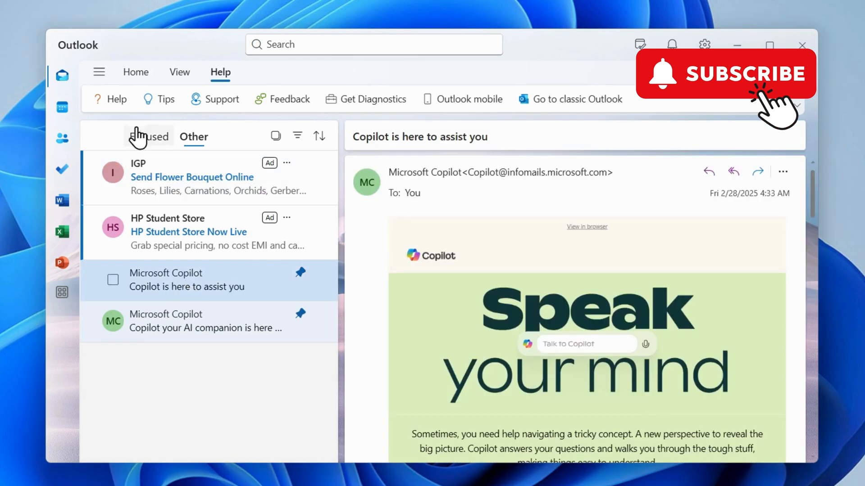
{"action": "left_click", "coordinate": [136, 72]}
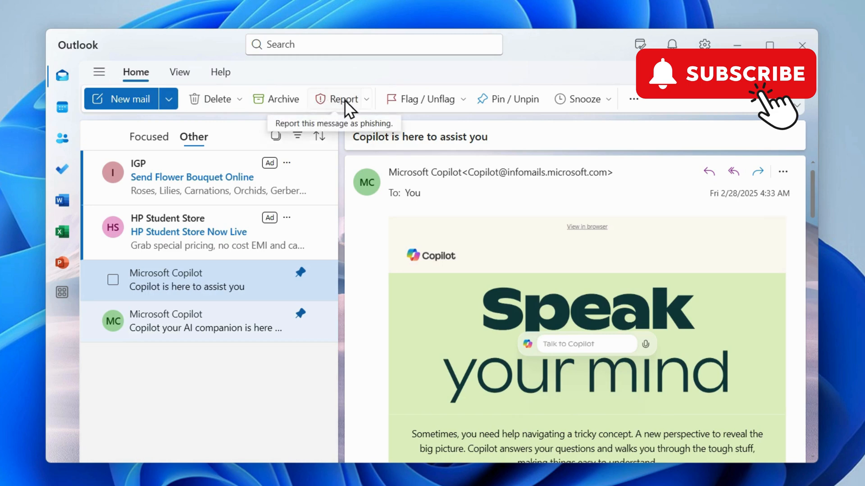
Review the Report dropdown's reporting options for the message, then dismiss them.
{"action": "left_click", "coordinate": [366, 98]}
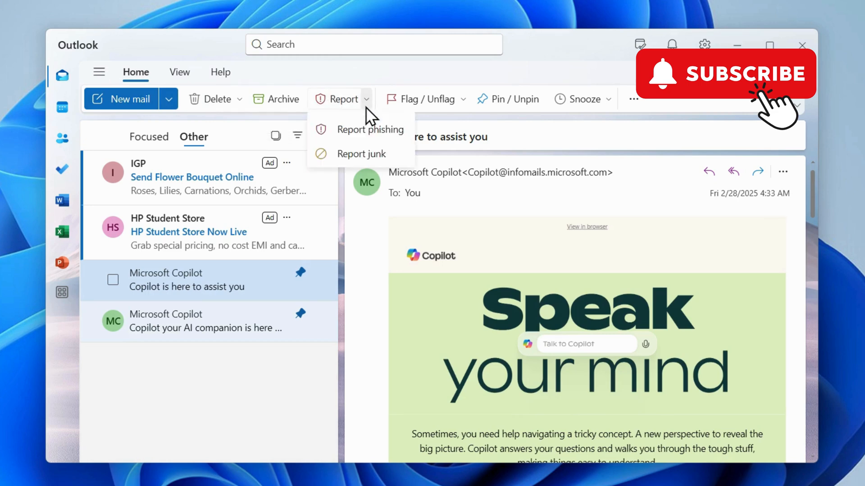
{"action": "left_click", "coordinate": [370, 130]}
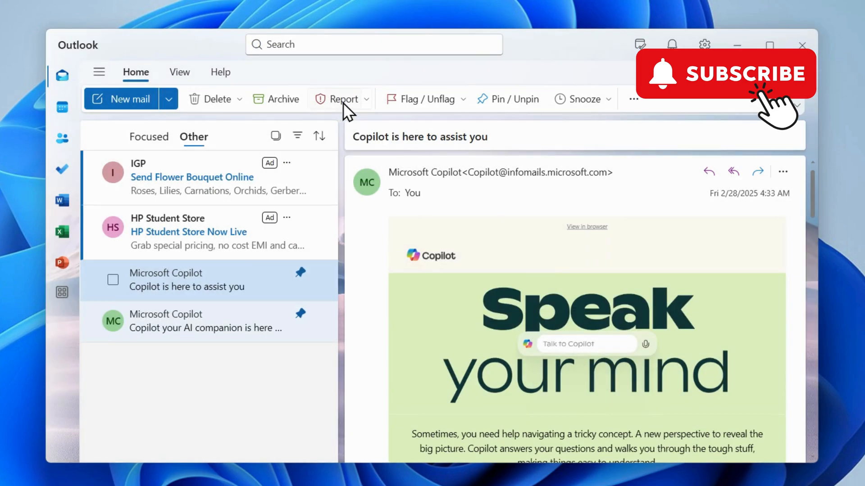
{"action": "mouse_move", "coordinate": [580, 99]}
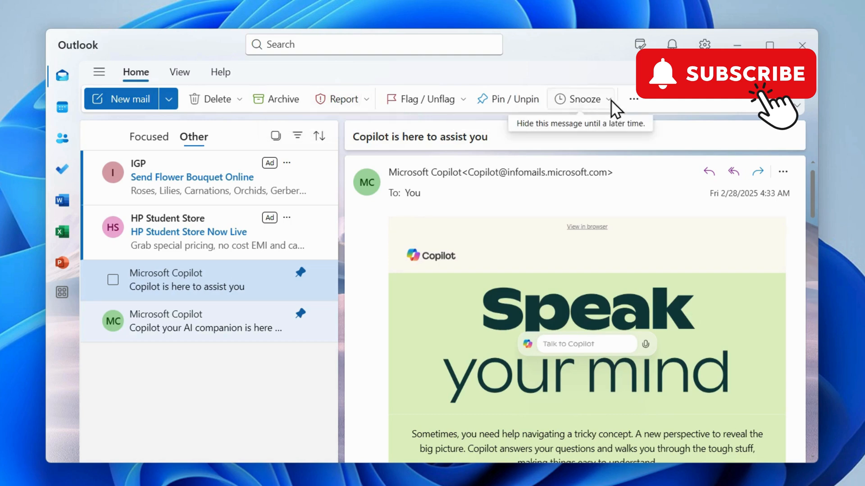
Reach the Home ribbon's Customize dialog through the More options (…) menu.
{"action": "left_click", "coordinate": [634, 99]}
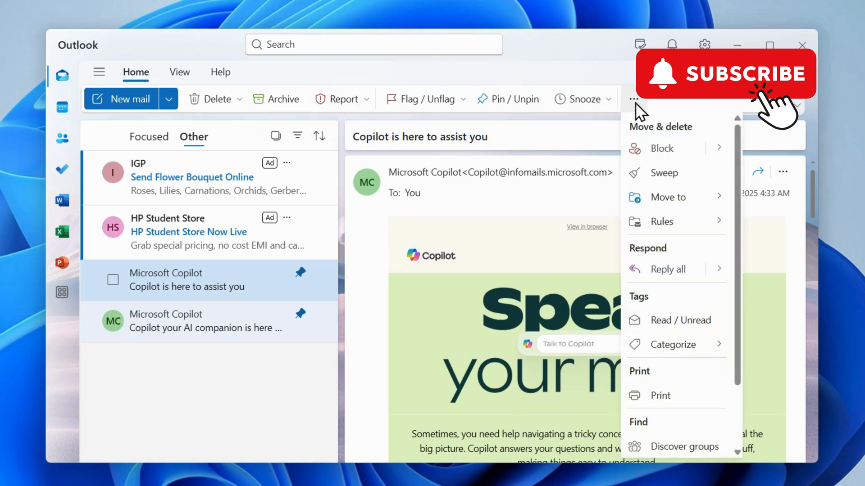
{"action": "scroll", "scroll_direction": "down", "scroll_amount": 3}
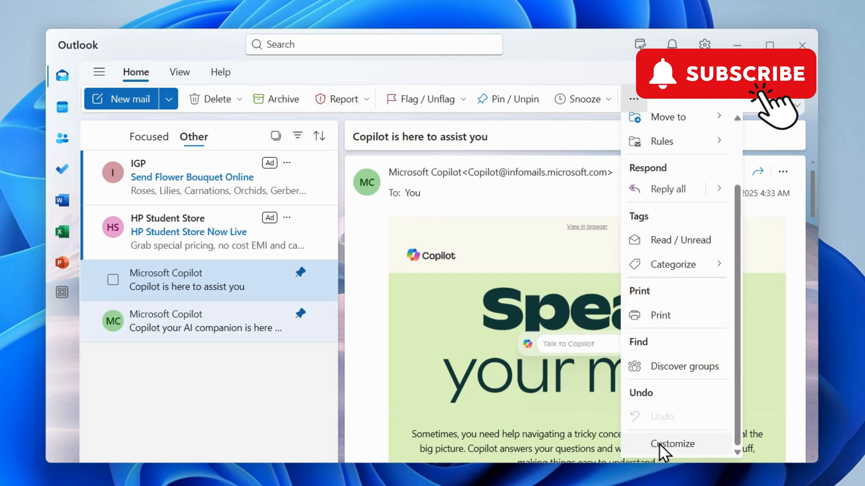
{"action": "left_click", "coordinate": [673, 444]}
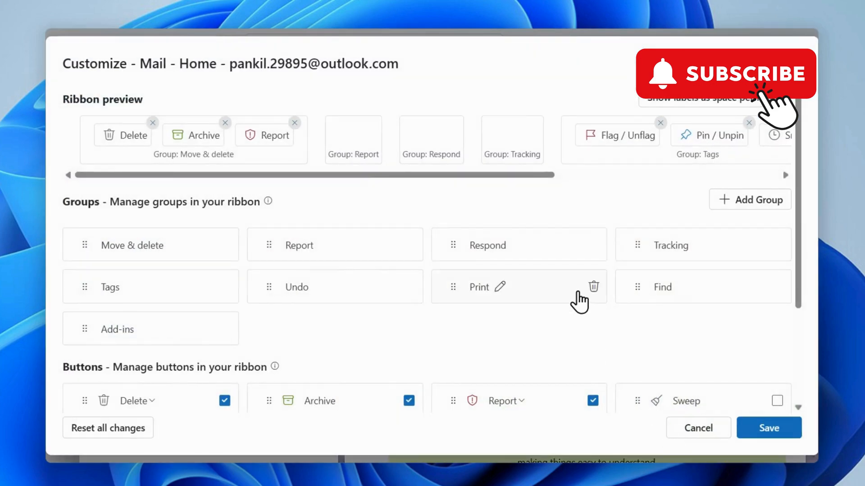
Change the Report button's setting under Buttons and save so Report comes before Delete and Archive.
{"action": "scroll", "scroll_direction": "down", "scroll_amount": 3}
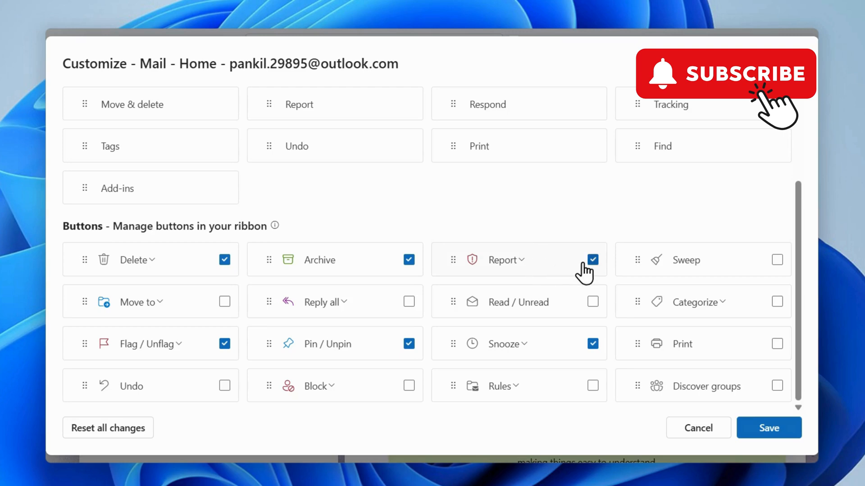
{"action": "left_click", "coordinate": [592, 260]}
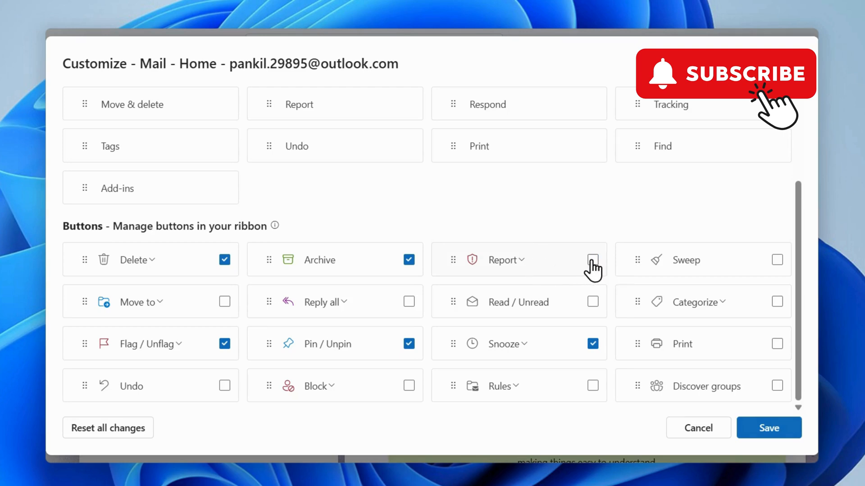
{"action": "left_click", "coordinate": [768, 428]}
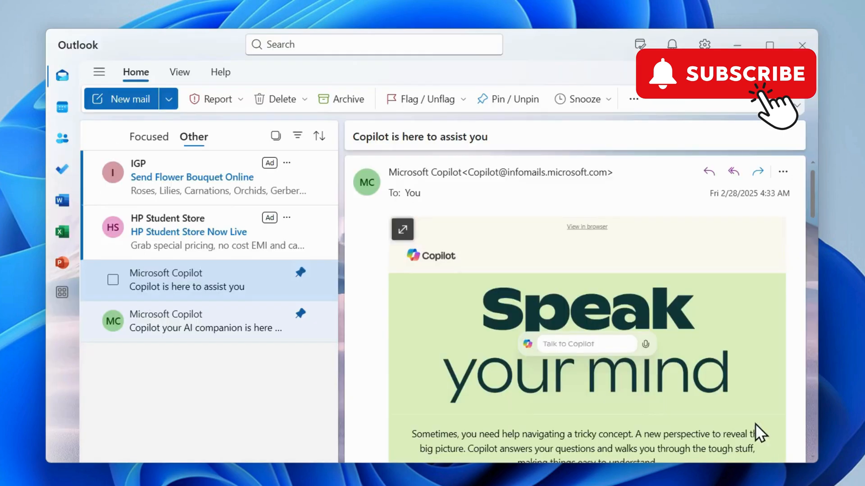
{"action": "mouse_move", "coordinate": [217, 99]}
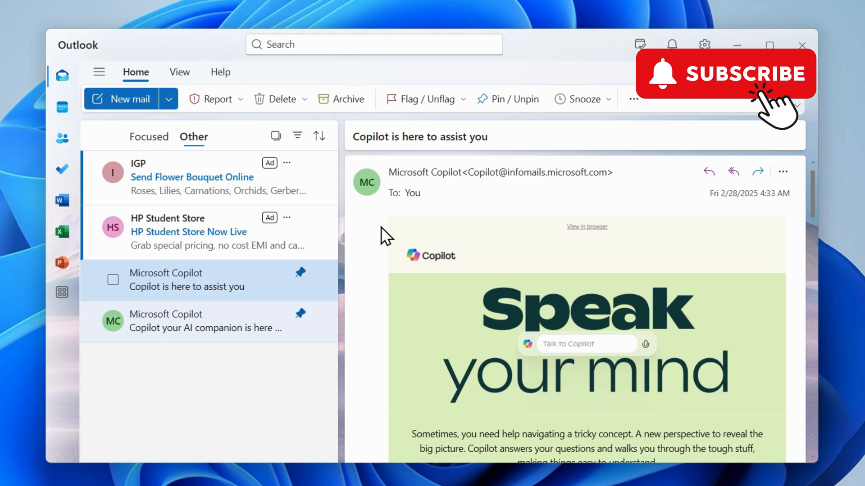
{"action": "mouse_move", "coordinate": [220, 115]}
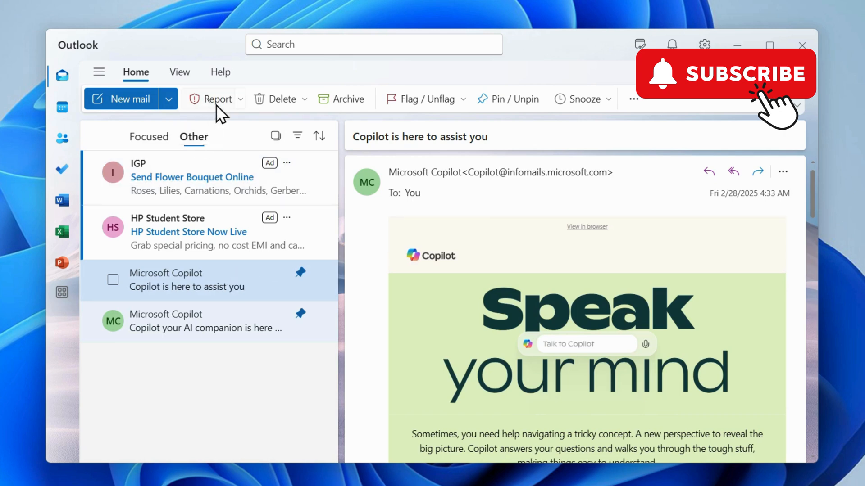
{"action": "mouse_move", "coordinate": [215, 287]}
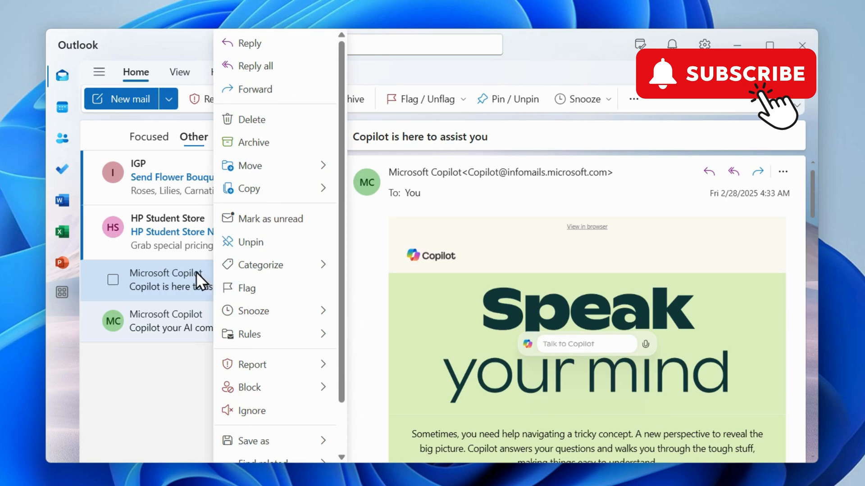
{"action": "mouse_move", "coordinate": [251, 364]}
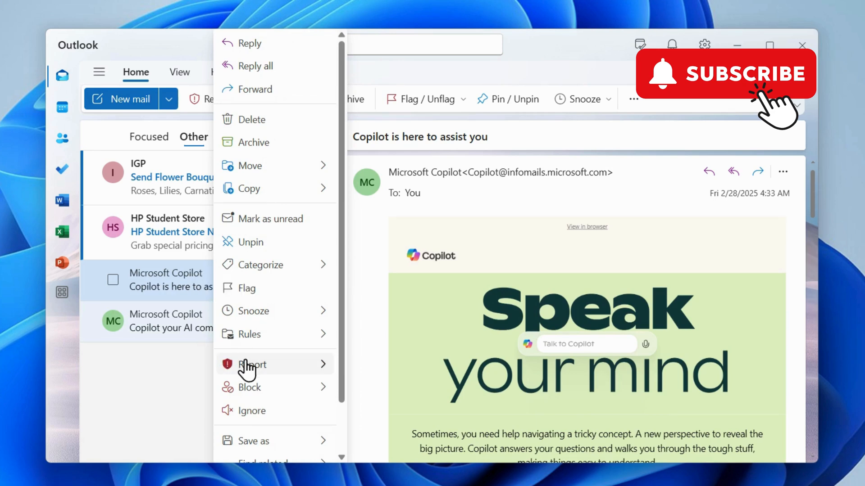